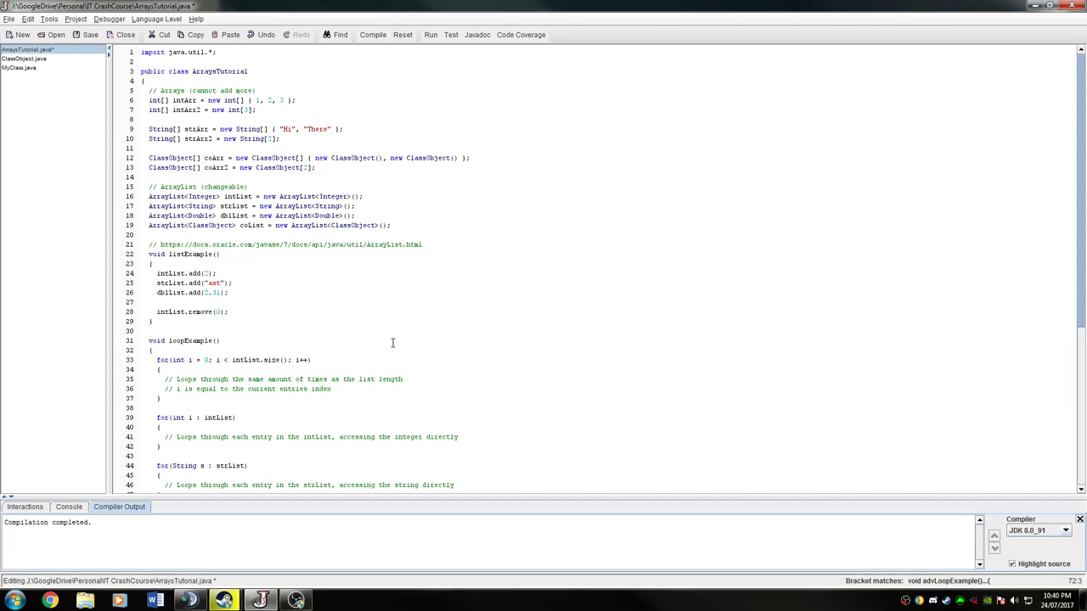
mouse_move(392, 329)
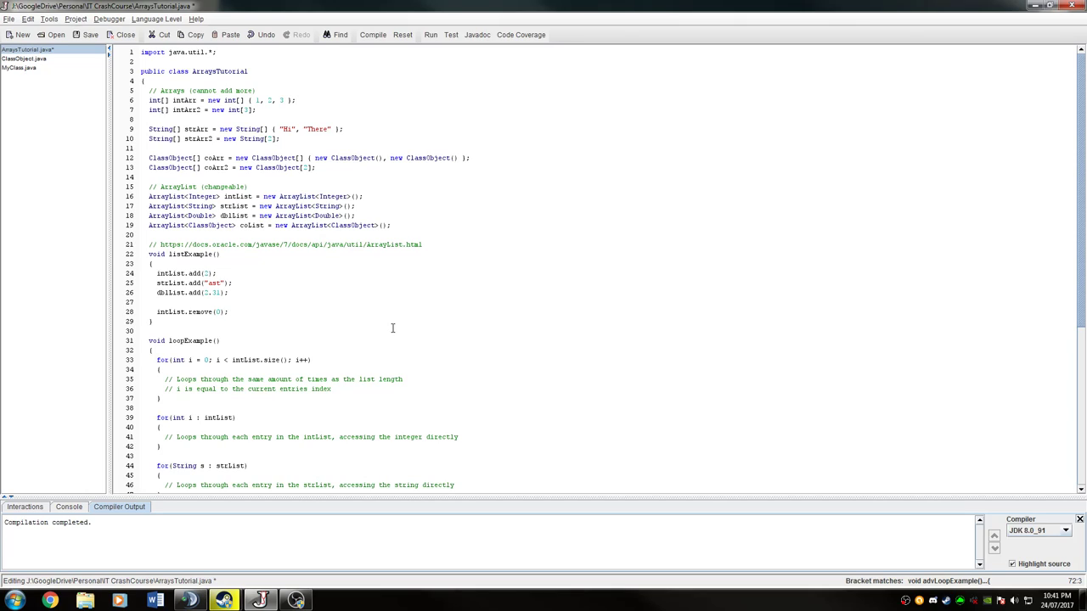
mouse_move(421, 340)
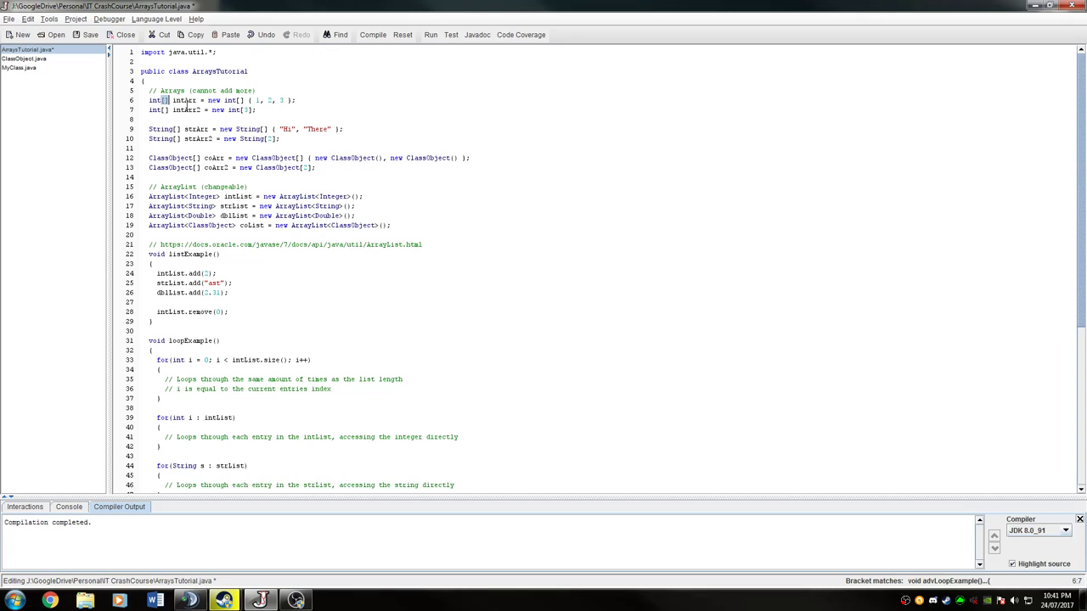
Highlight the String and ClassObject type names on lines 9 and 12
double_click(183, 101)
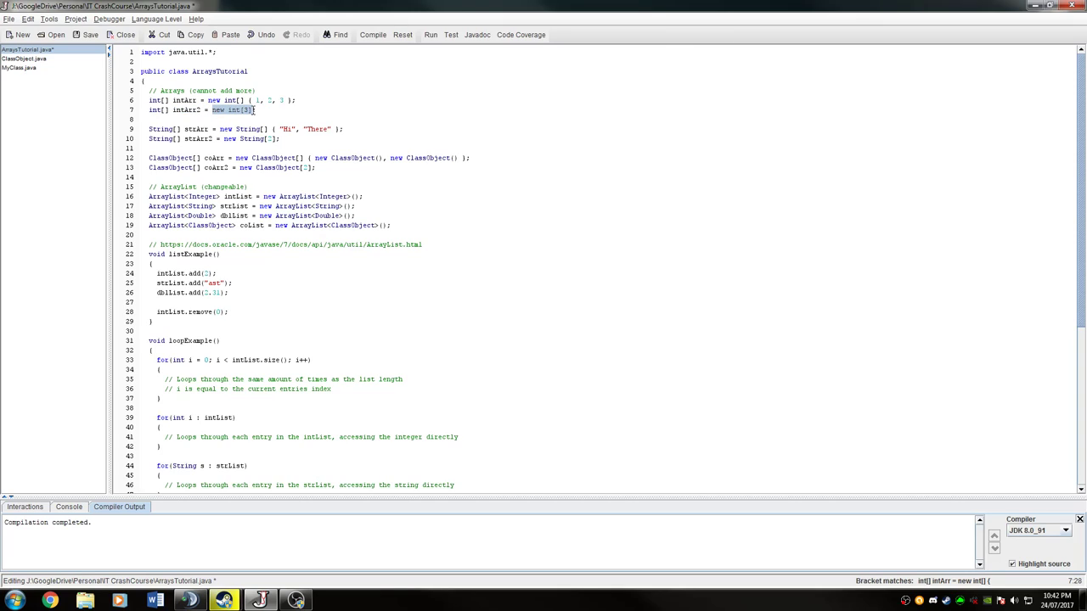
mouse_move(296, 136)
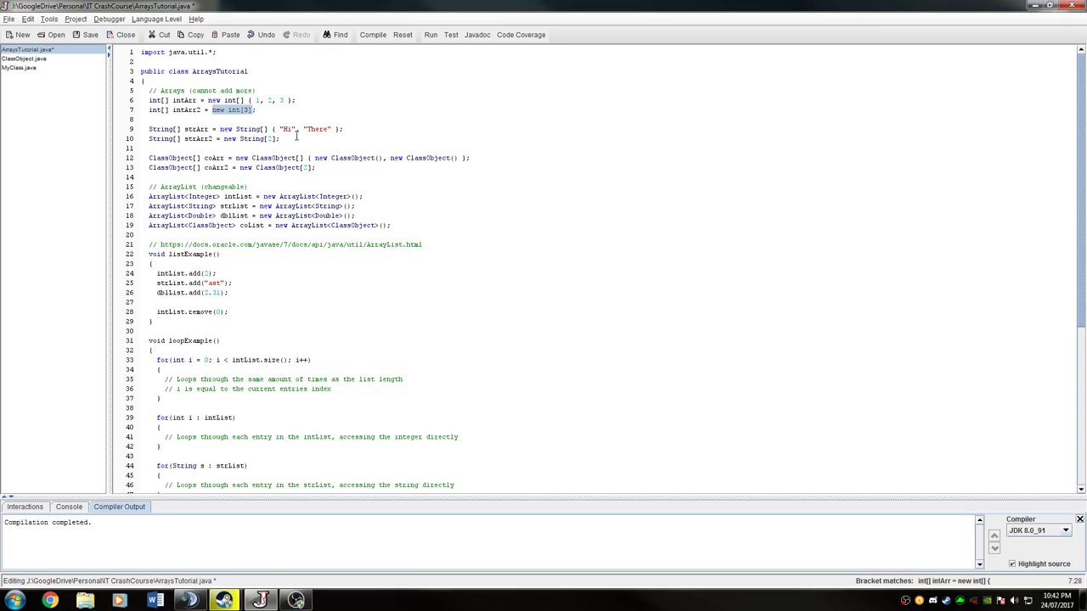
mouse_move(336, 143)
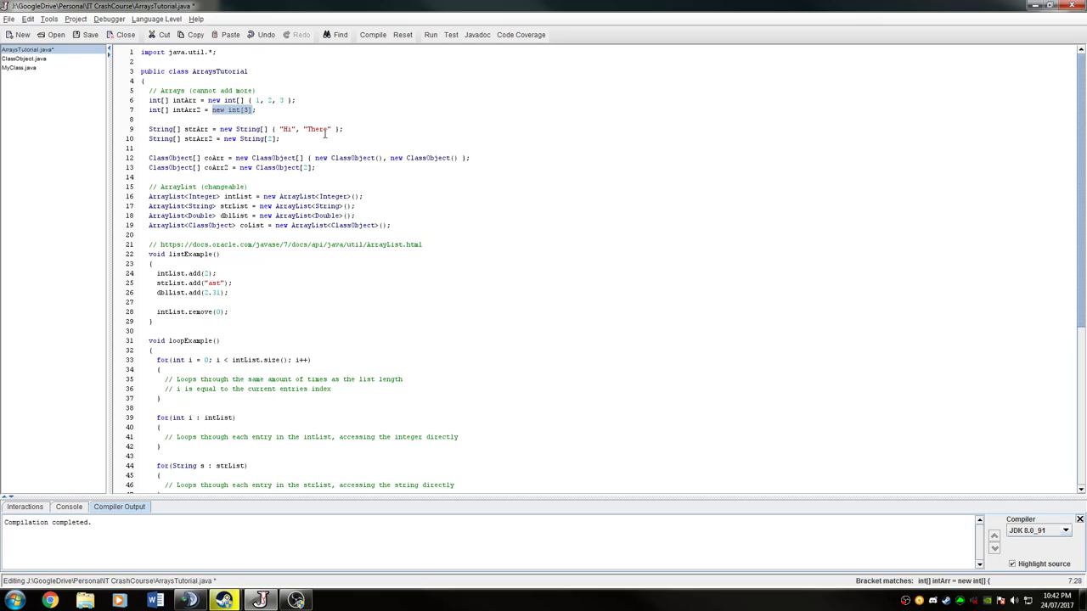
mouse_move(193, 128)
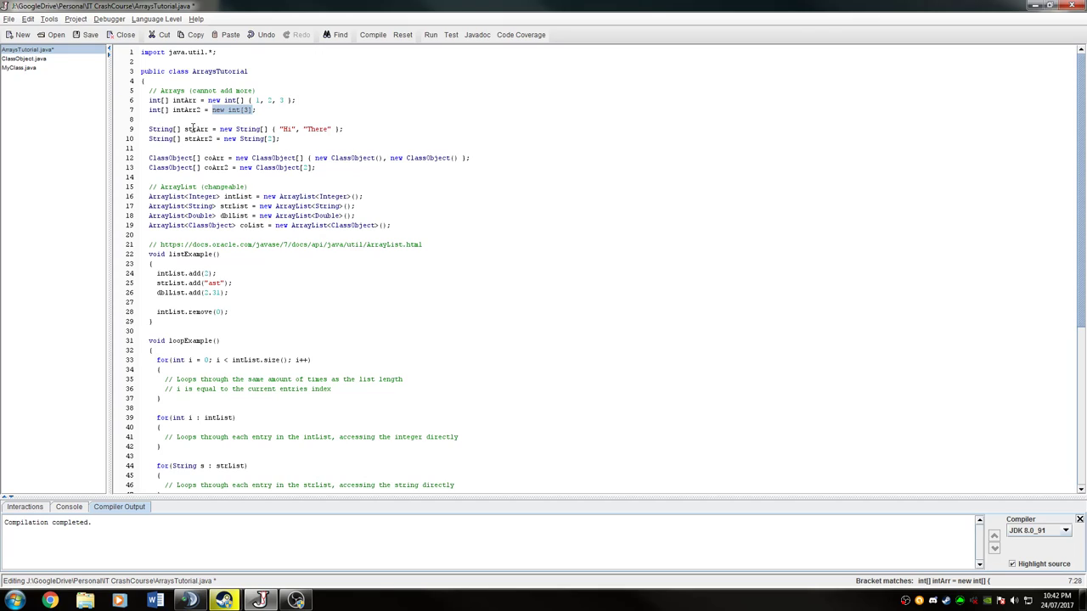
double_click(159, 128)
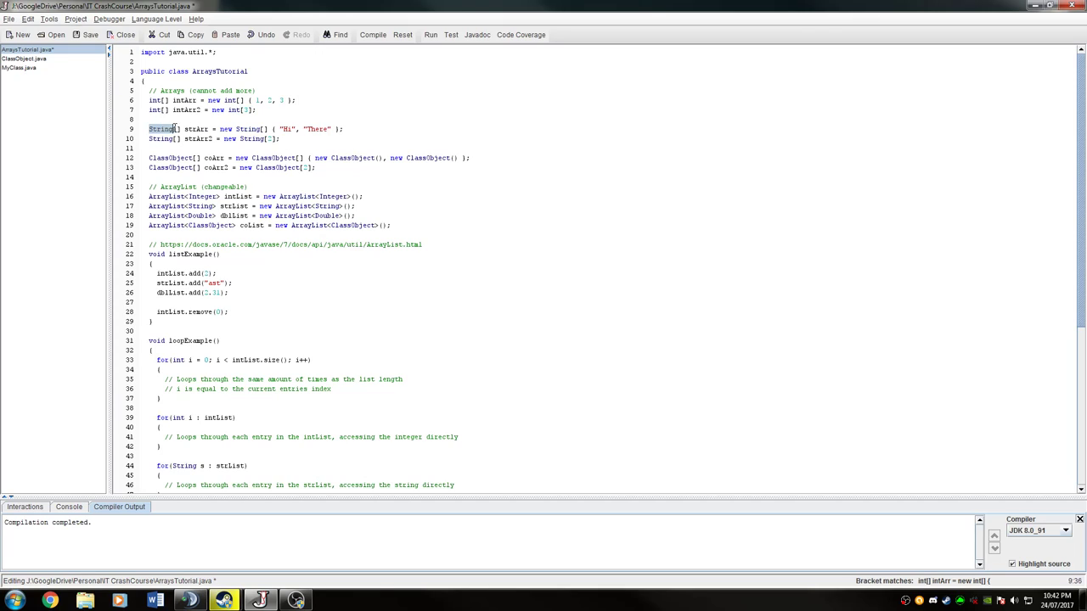
click(178, 130)
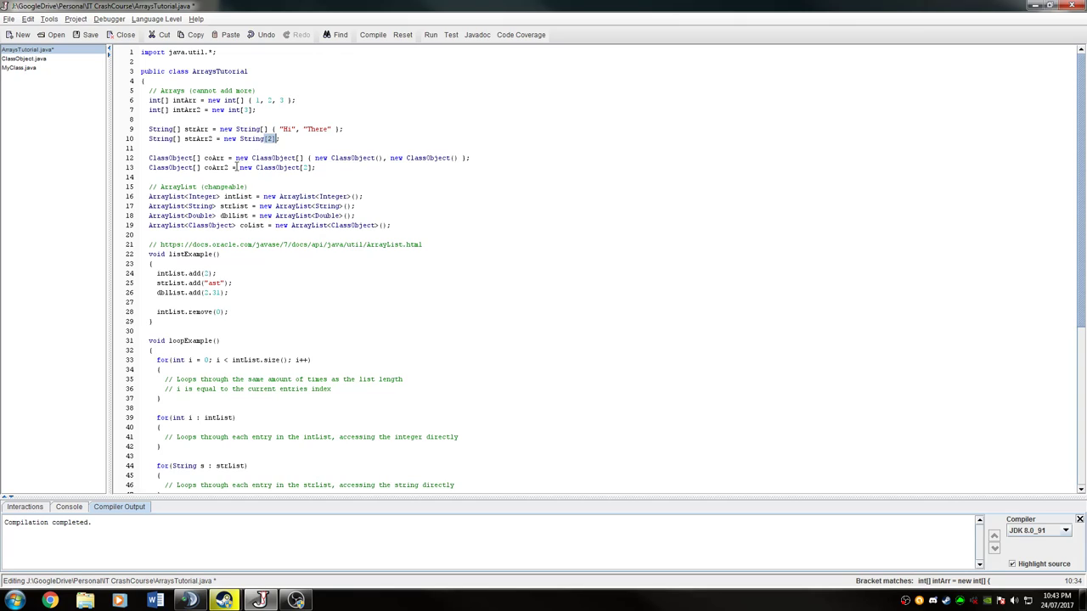
double_click(170, 157)
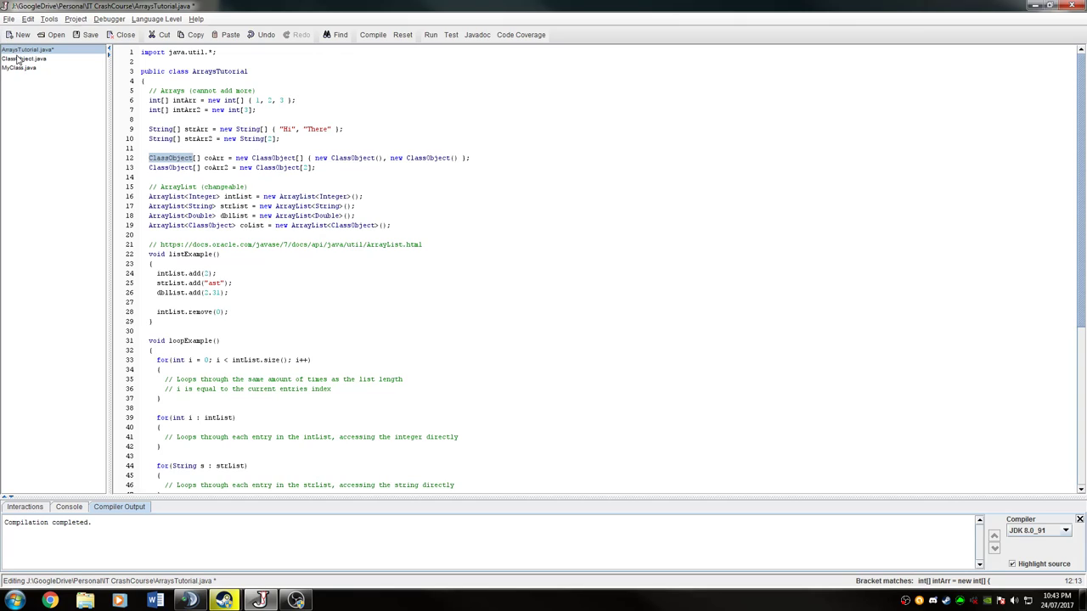
click(21, 57)
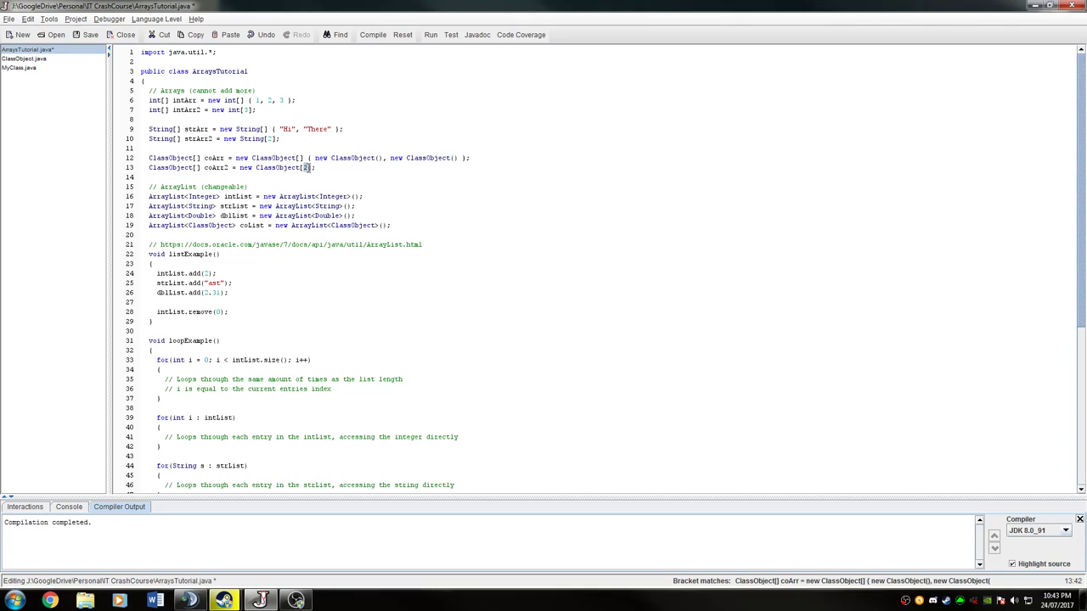
mouse_move(340, 168)
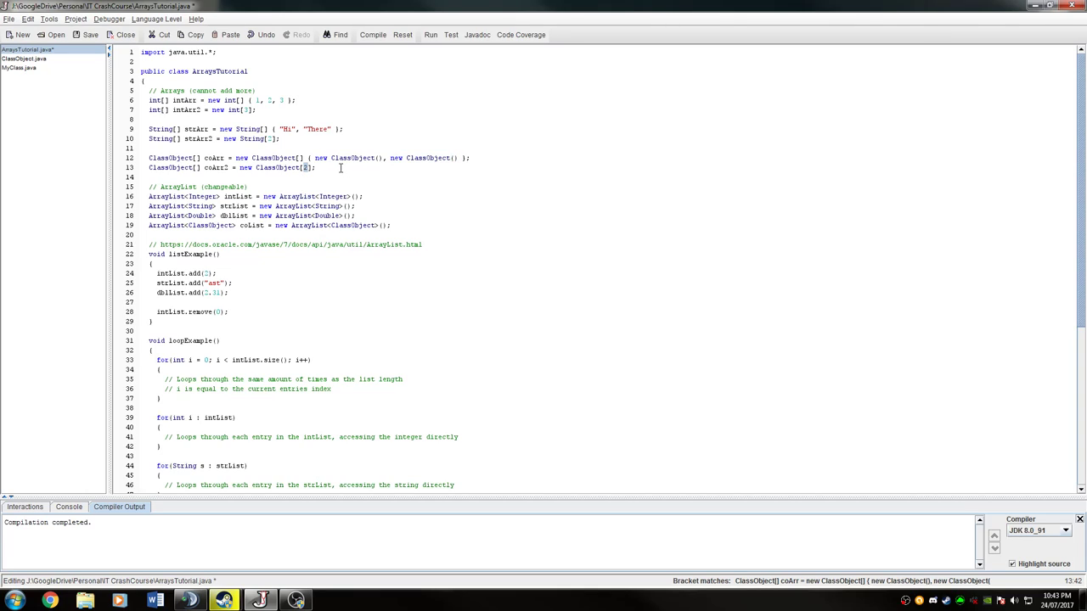
mouse_move(337, 158)
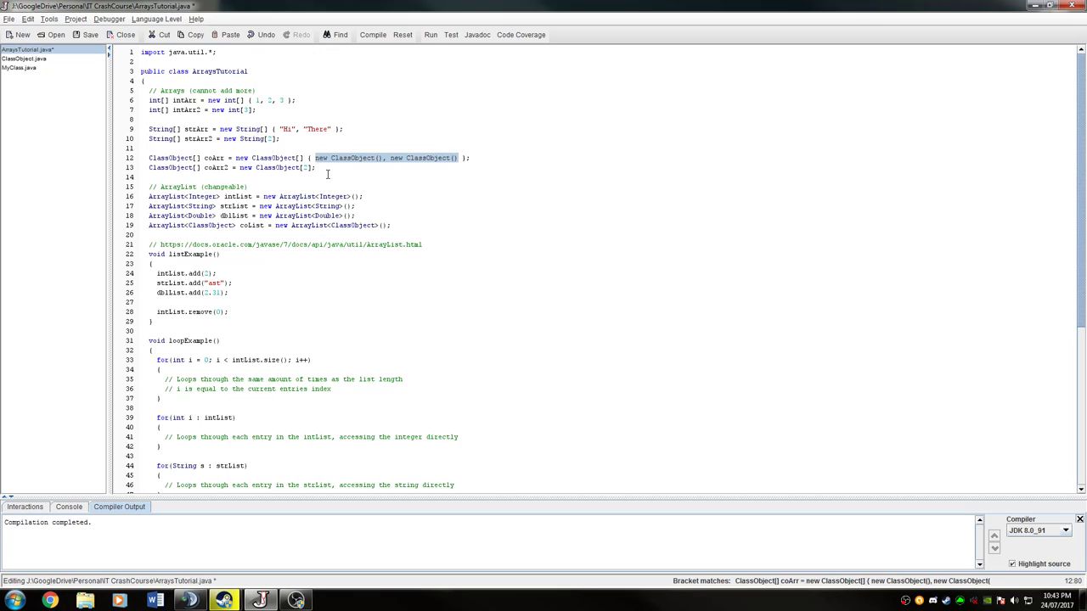
mouse_move(363, 183)
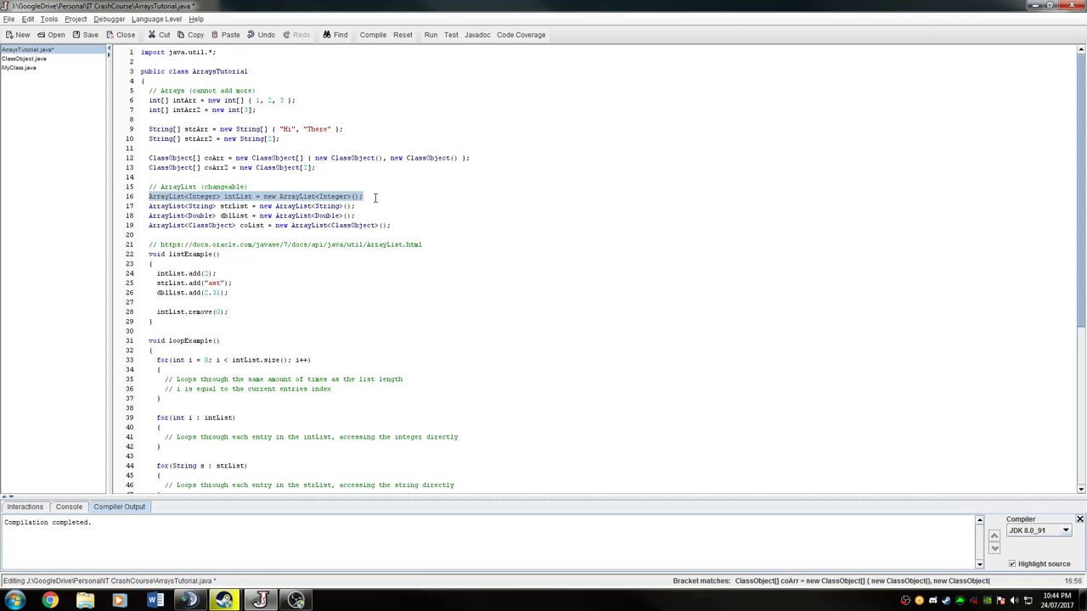
mouse_move(261, 215)
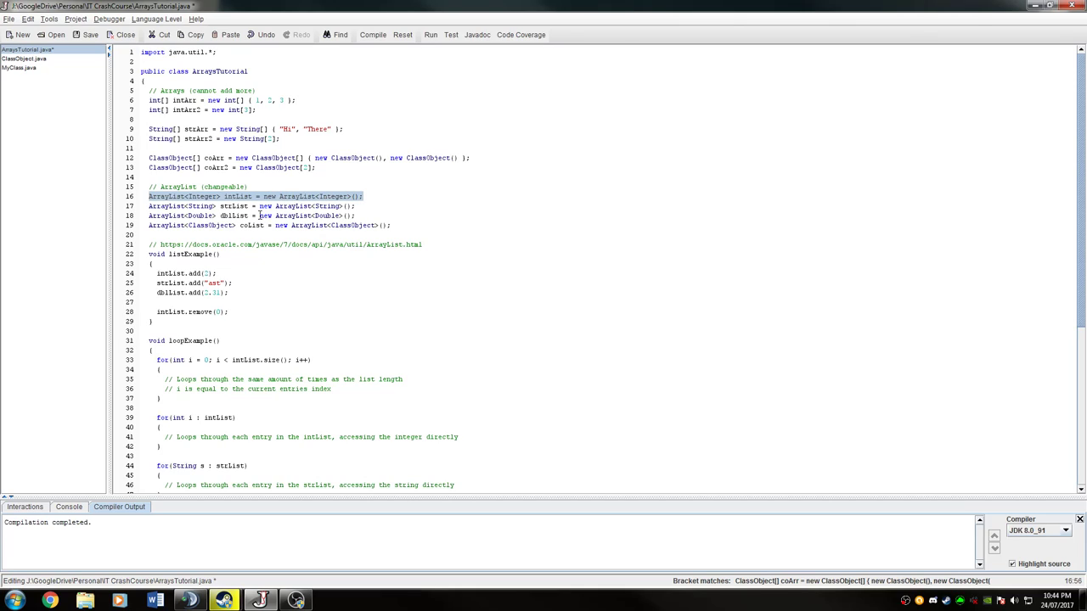
Highlight the Double type on line 18, then scroll to the next declaration
double_click(166, 196)
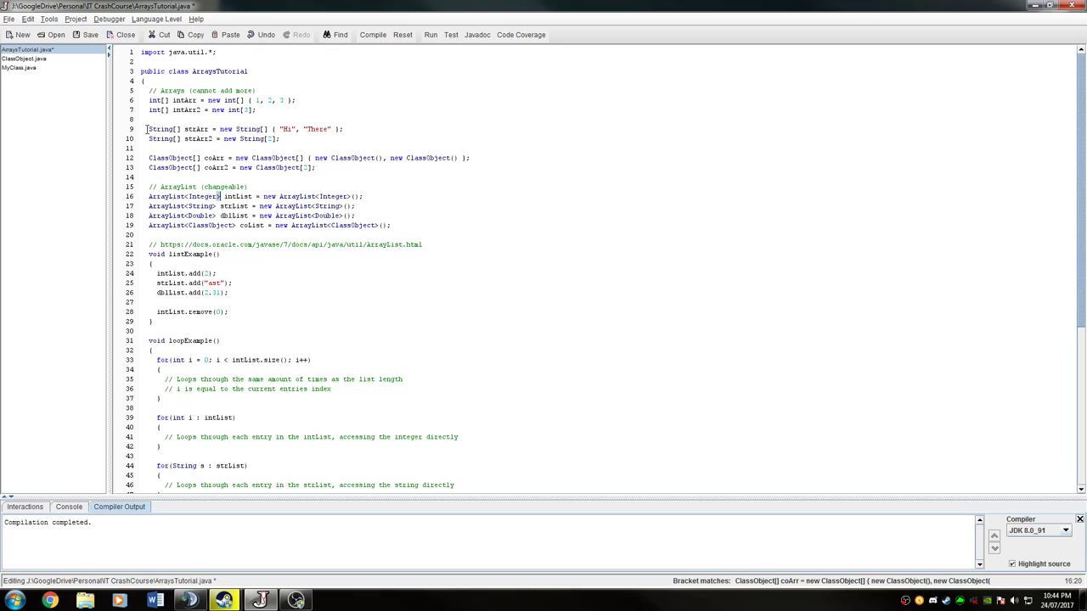
click(177, 129)
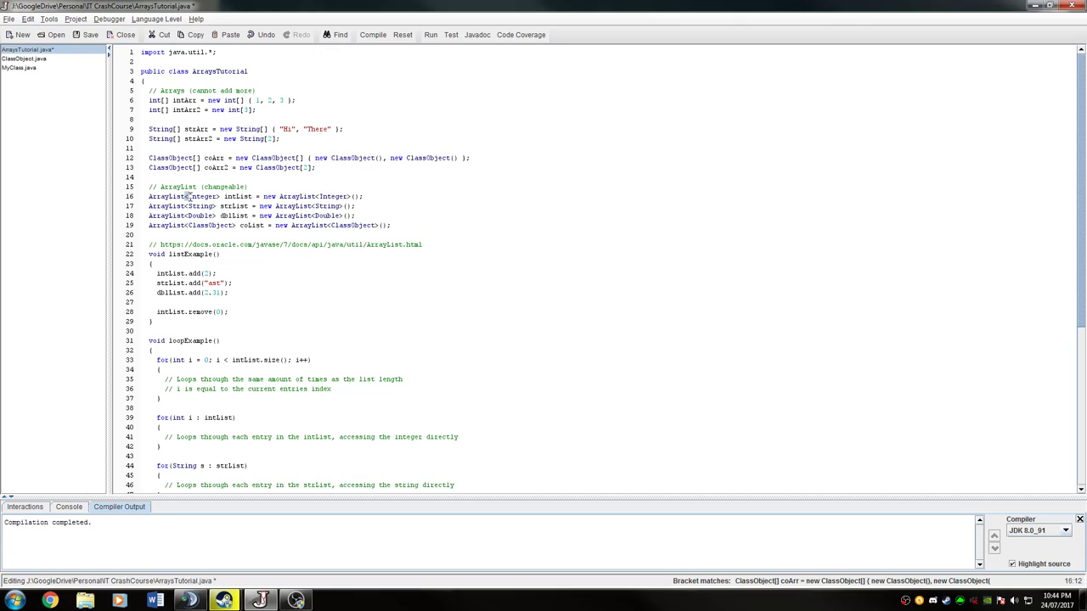
double_click(202, 196)
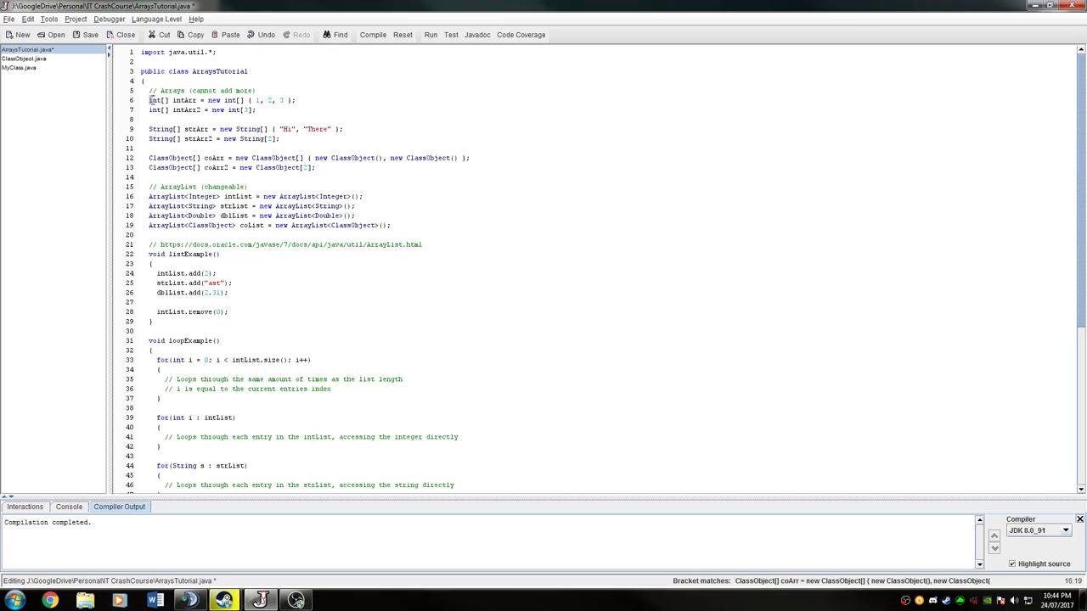
double_click(203, 197)
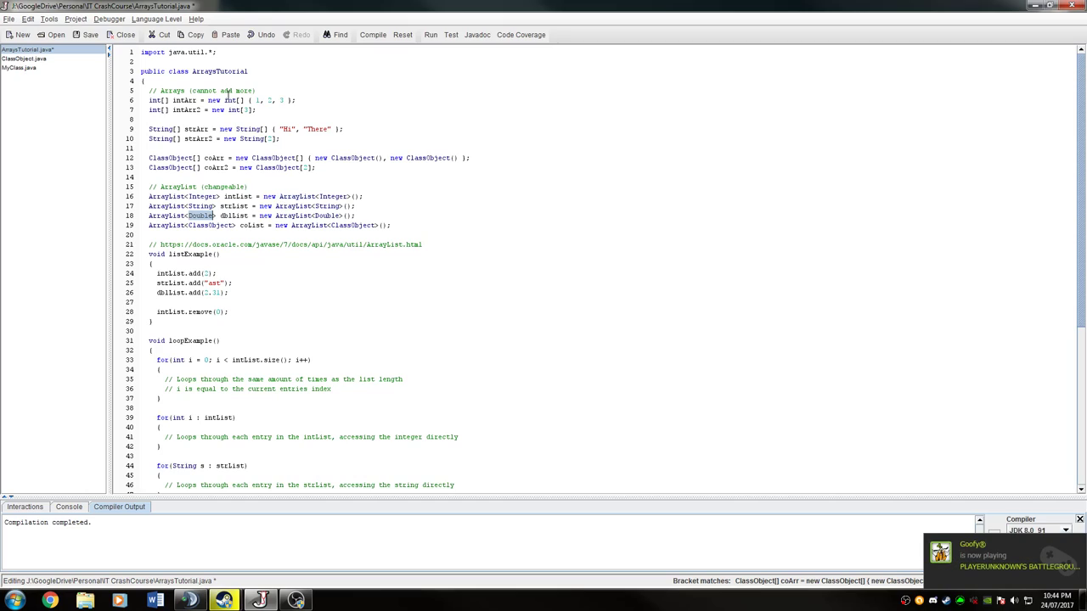
double_click(289, 196)
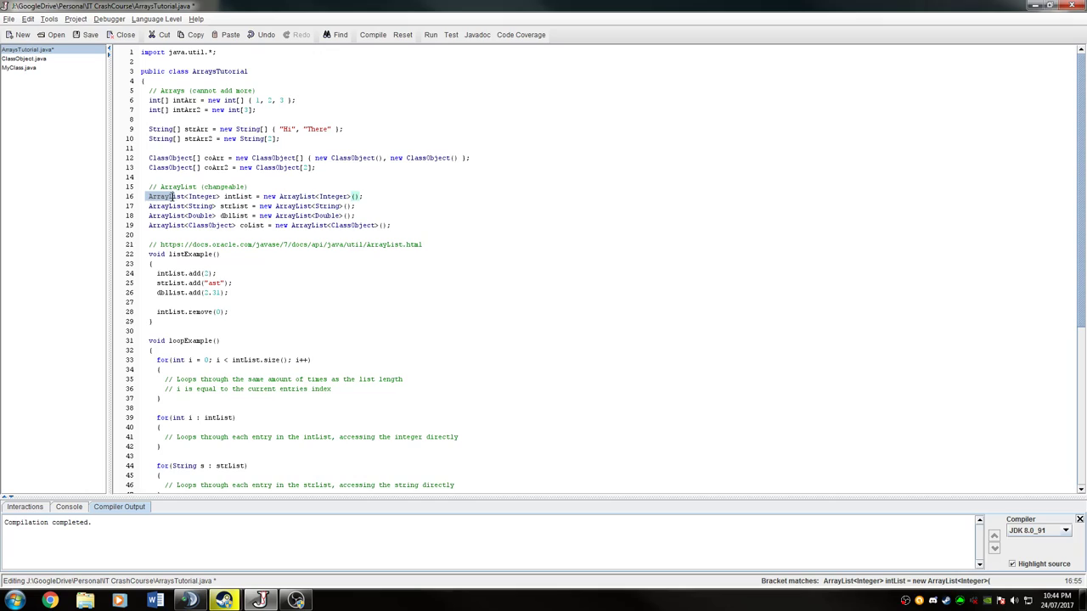
click(356, 196)
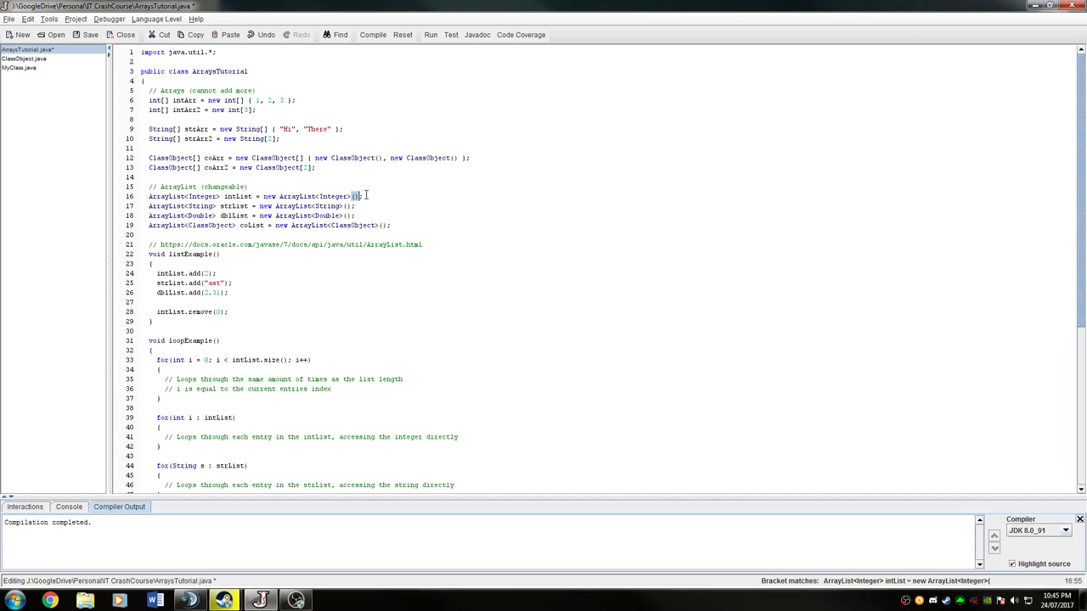
mouse_move(379, 203)
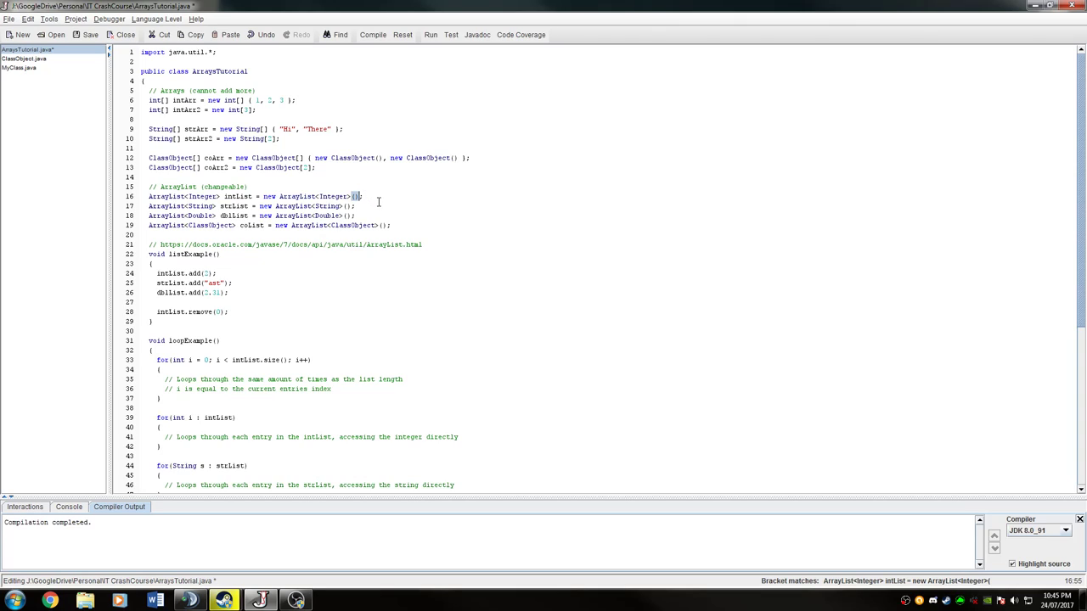
mouse_move(383, 259)
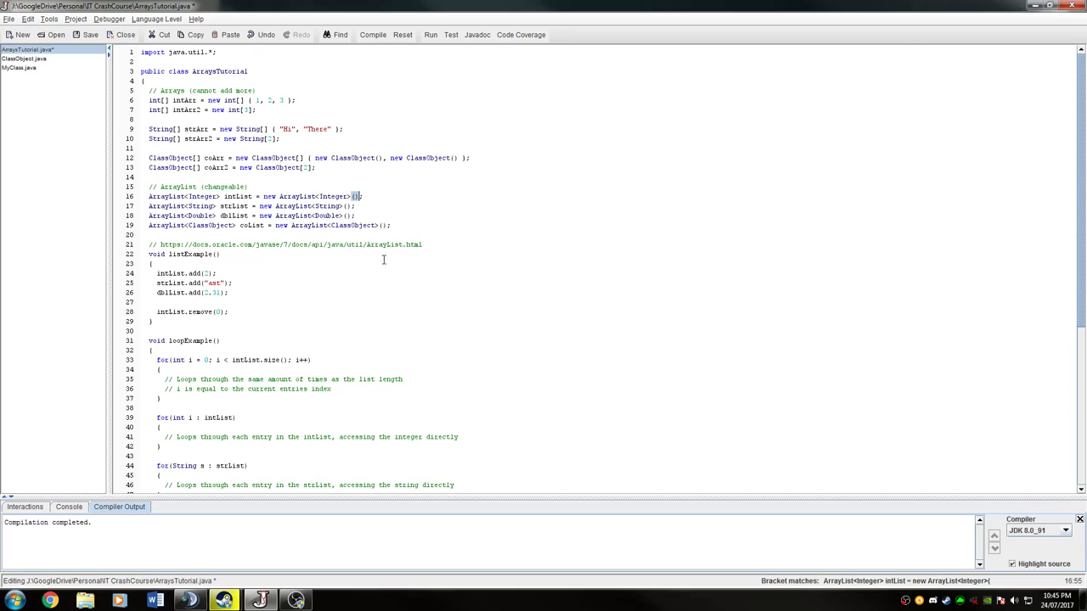
mouse_move(355, 261)
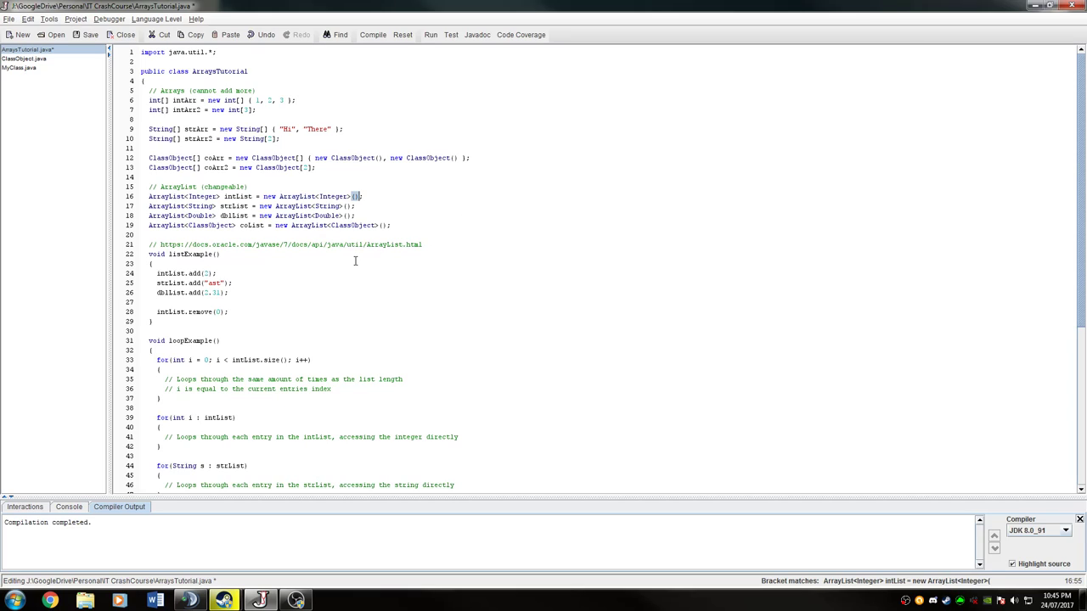
mouse_move(384, 284)
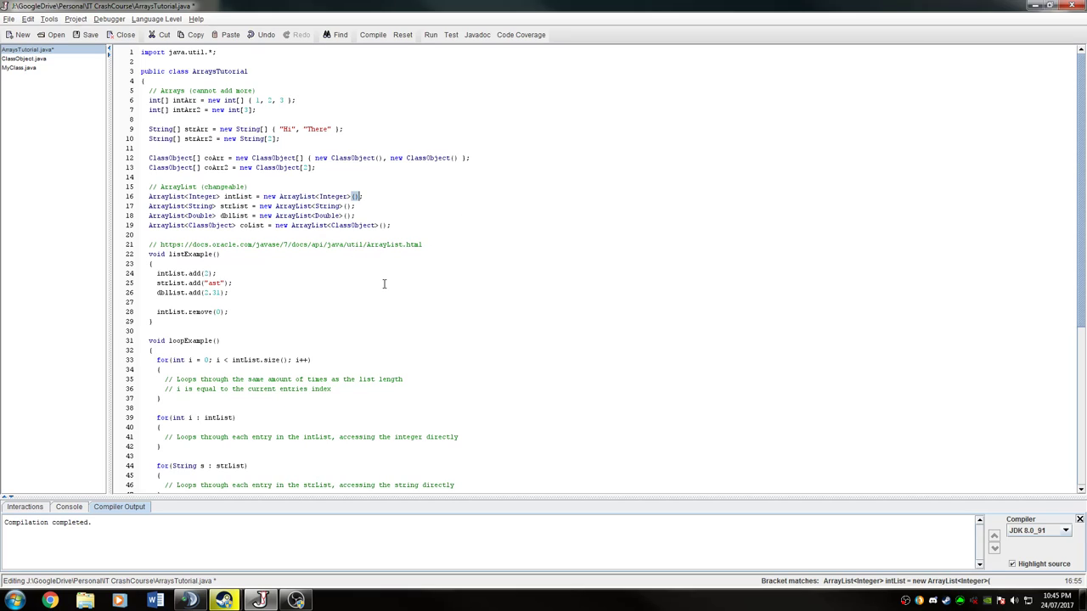
scroll(down, 3)
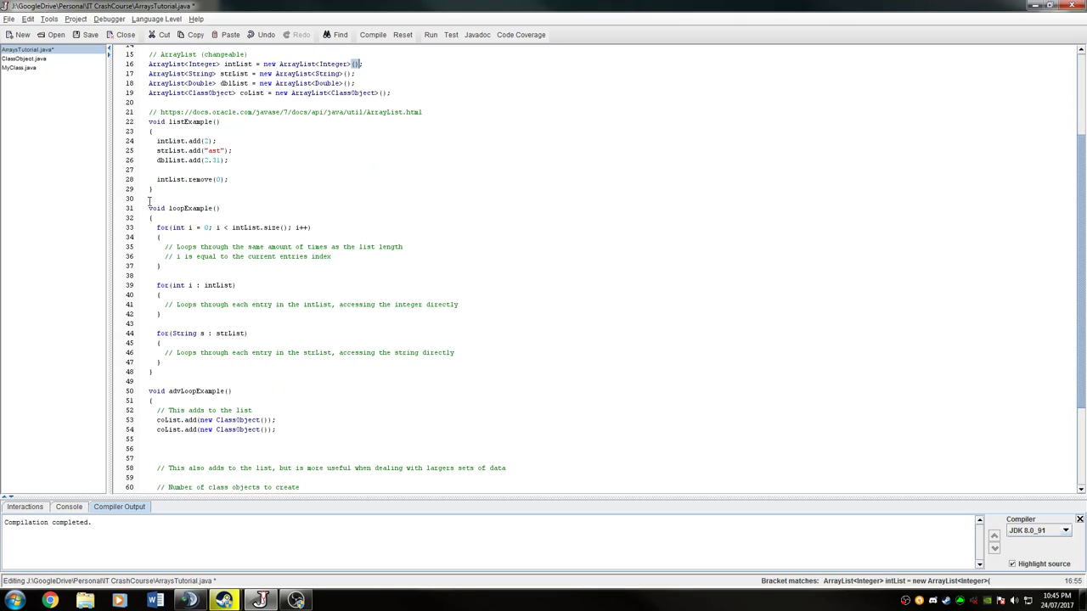
double_click(165, 228)
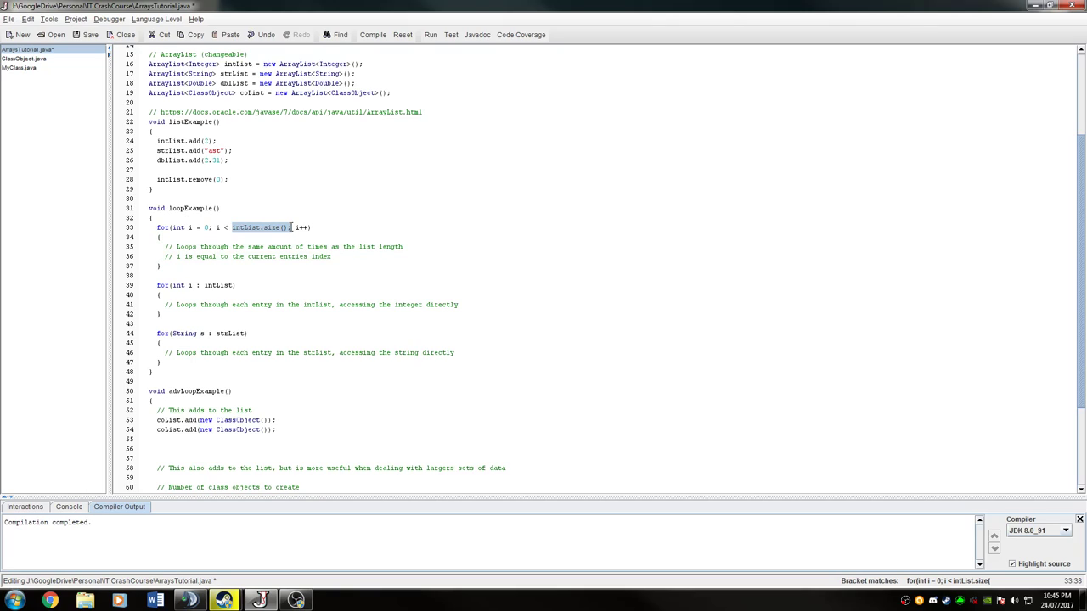
mouse_move(199, 257)
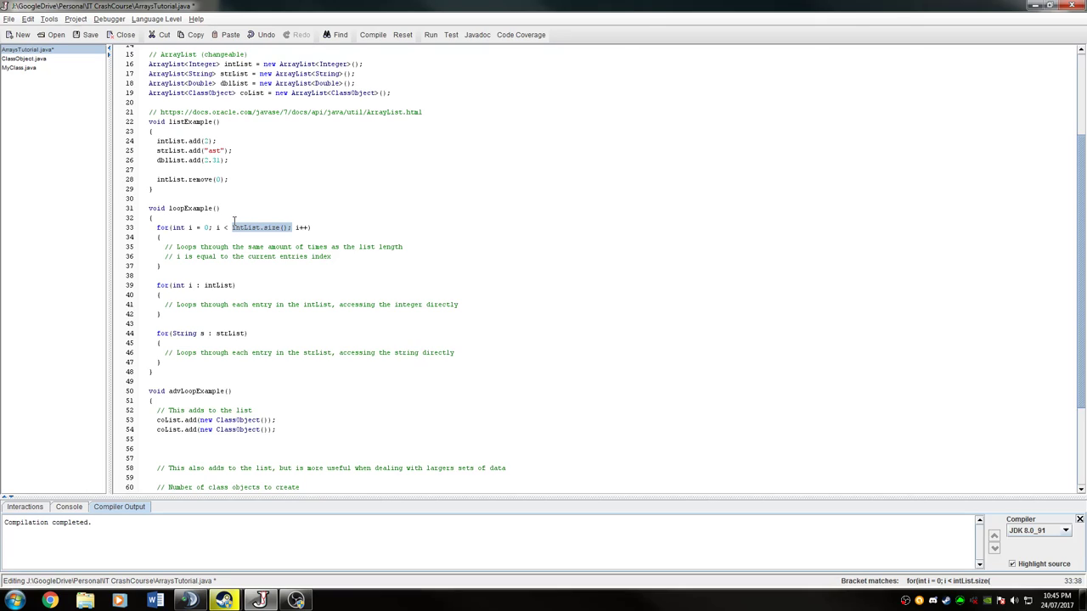
mouse_move(275, 259)
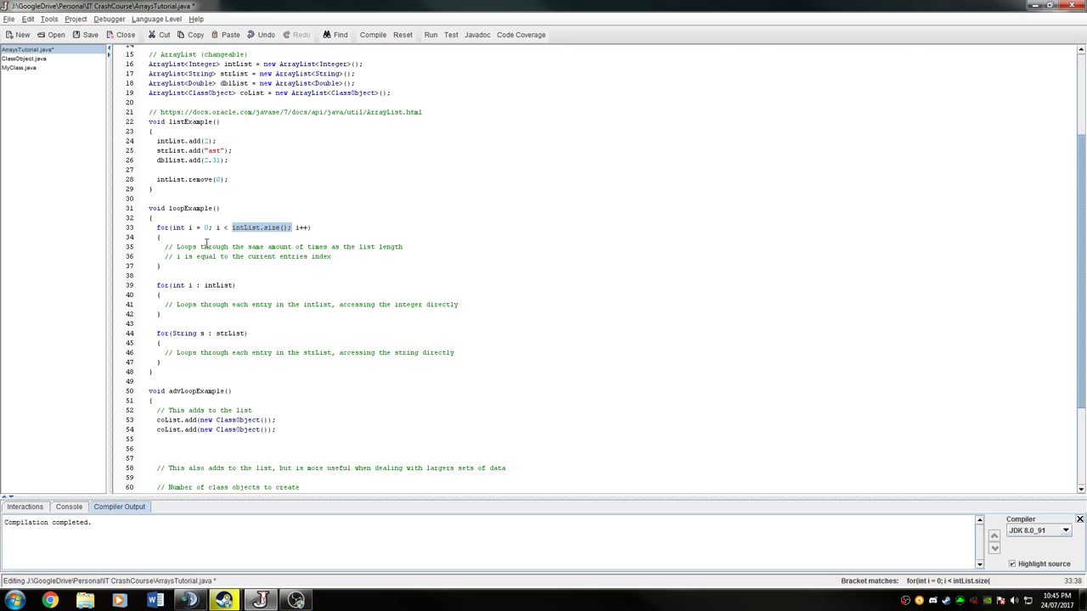
mouse_move(283, 292)
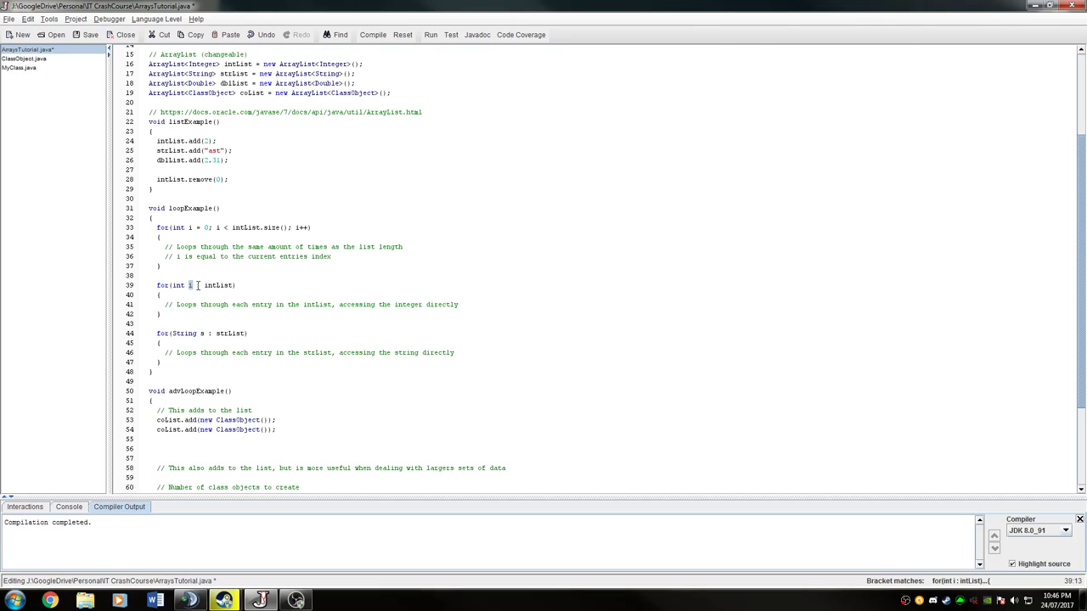
Add the statement `i = 10;` inside the for-each loop over intList
double_click(219, 284)
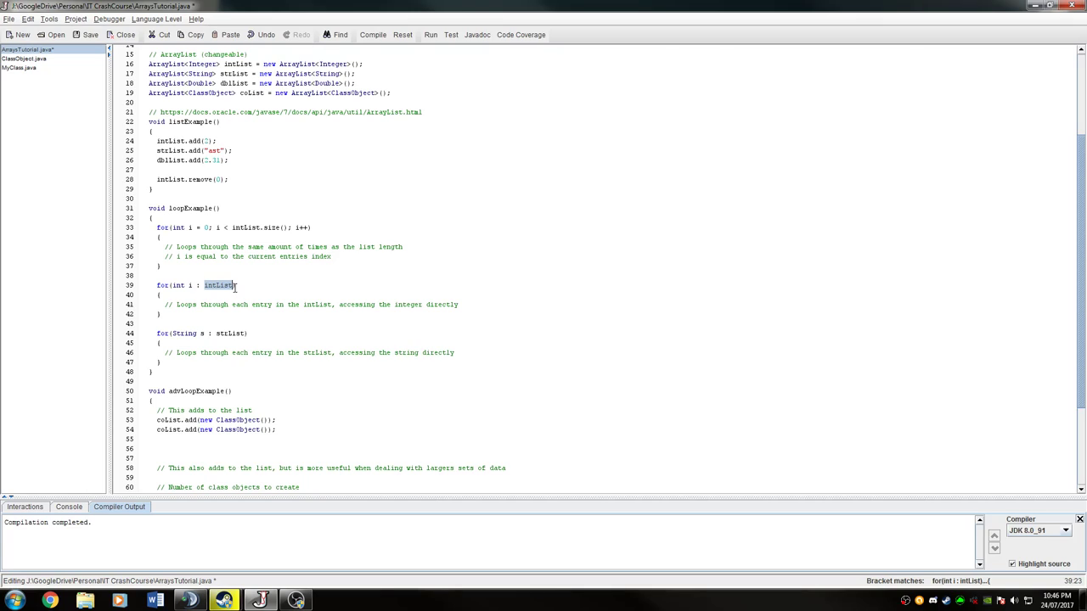
mouse_move(192, 293)
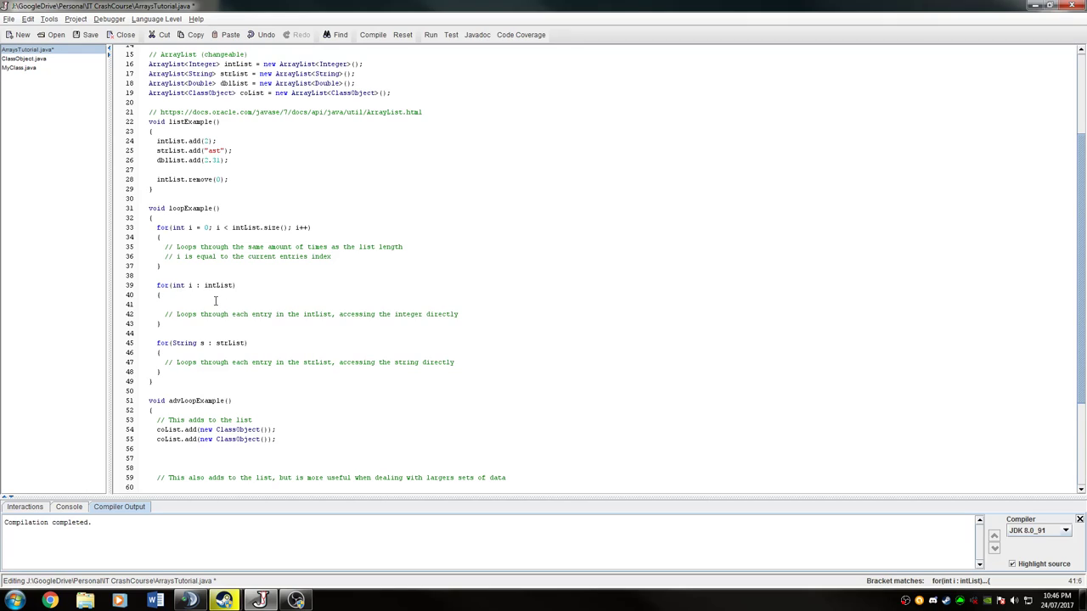
text(i = 10)
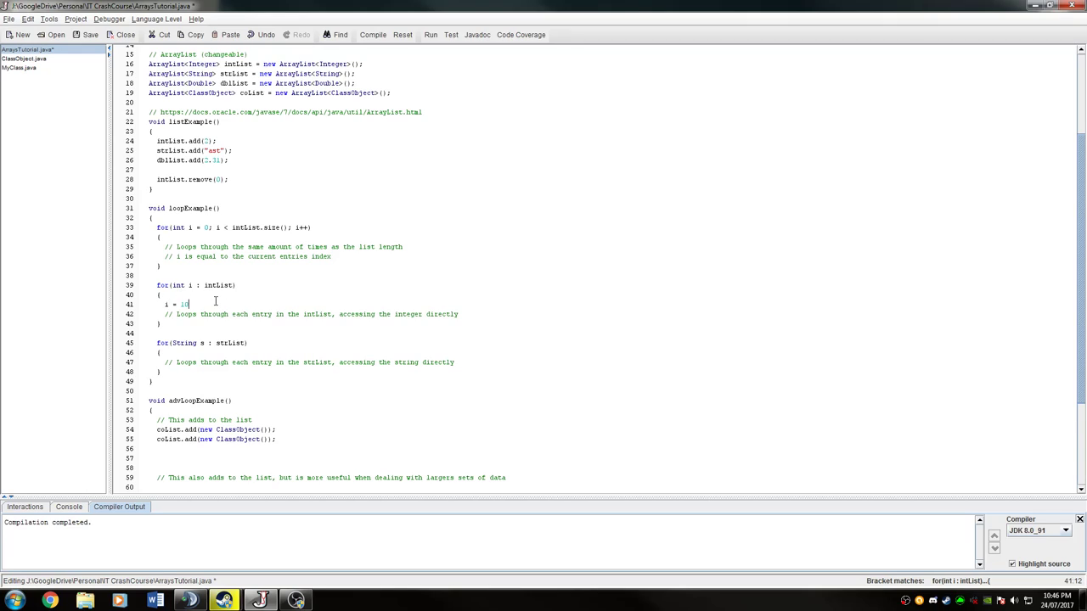
text(;)
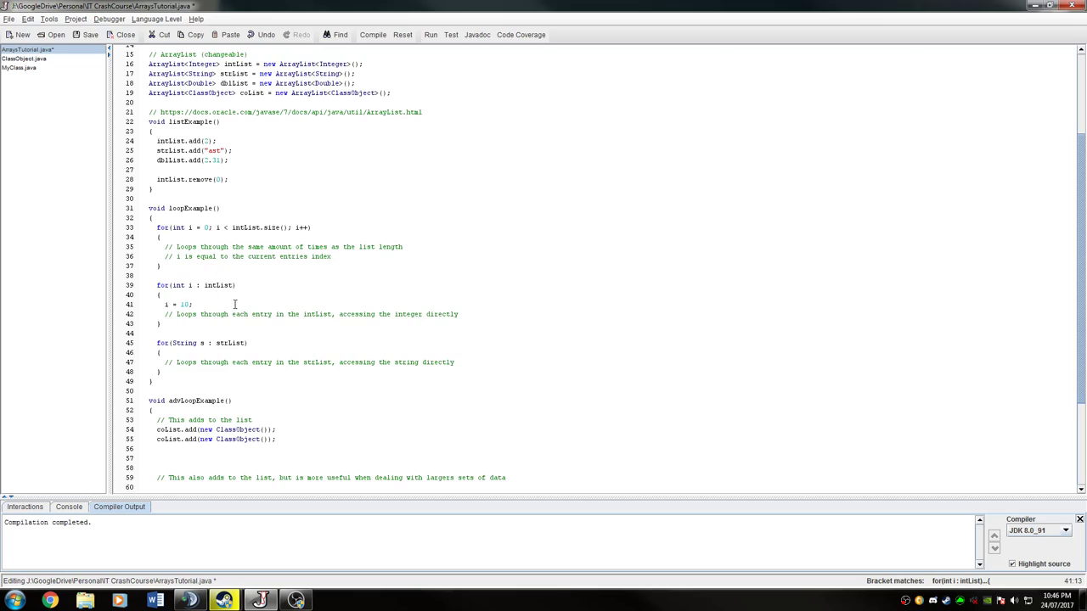
mouse_move(284, 307)
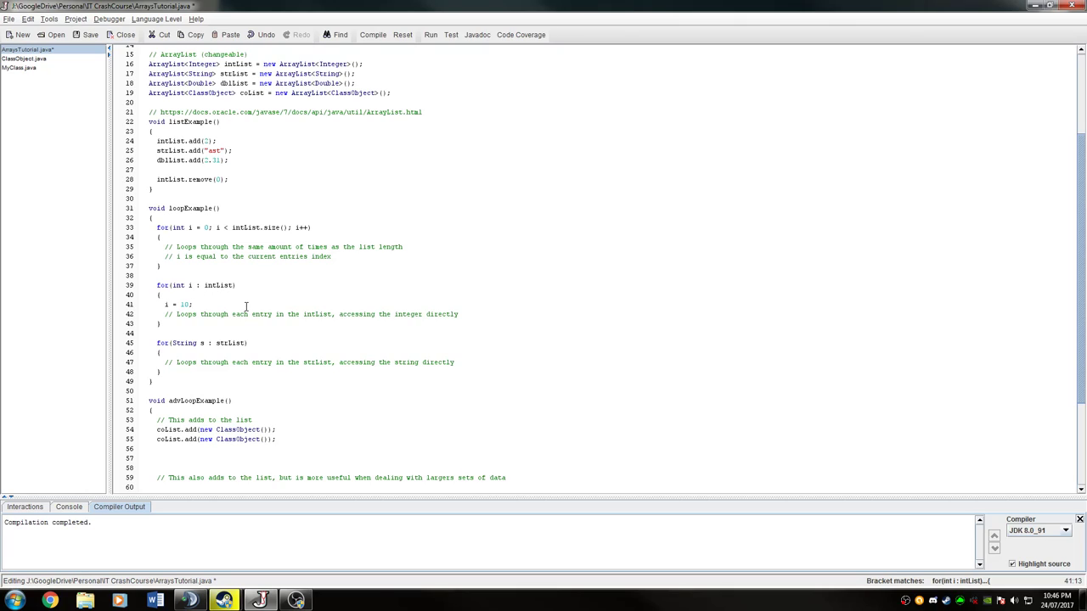
Type `s = "different";` as the first statement of the strList for-each loop
double_click(230, 342)
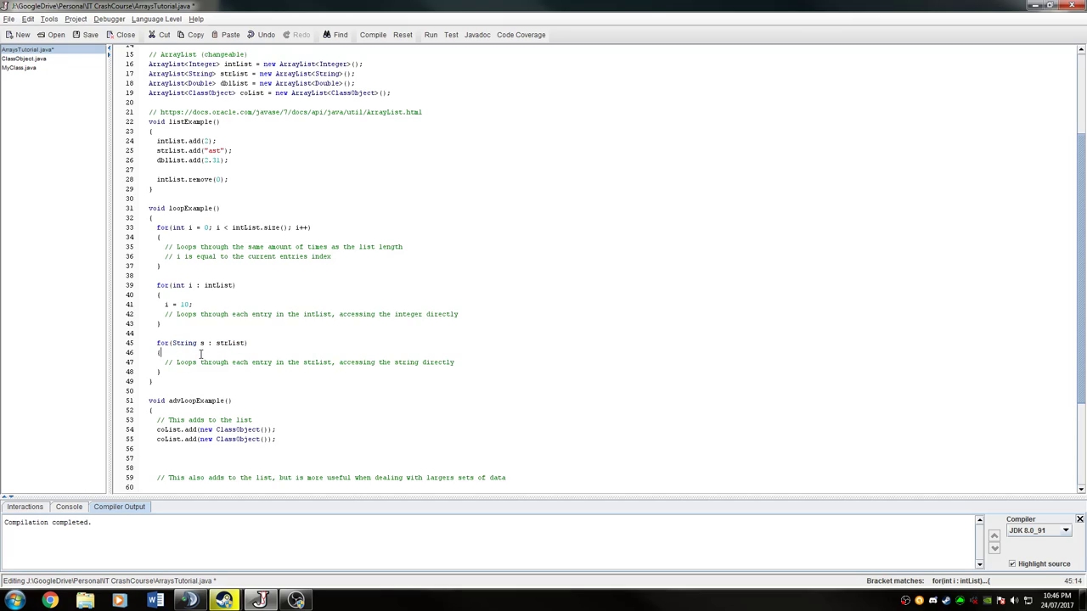
text(s)
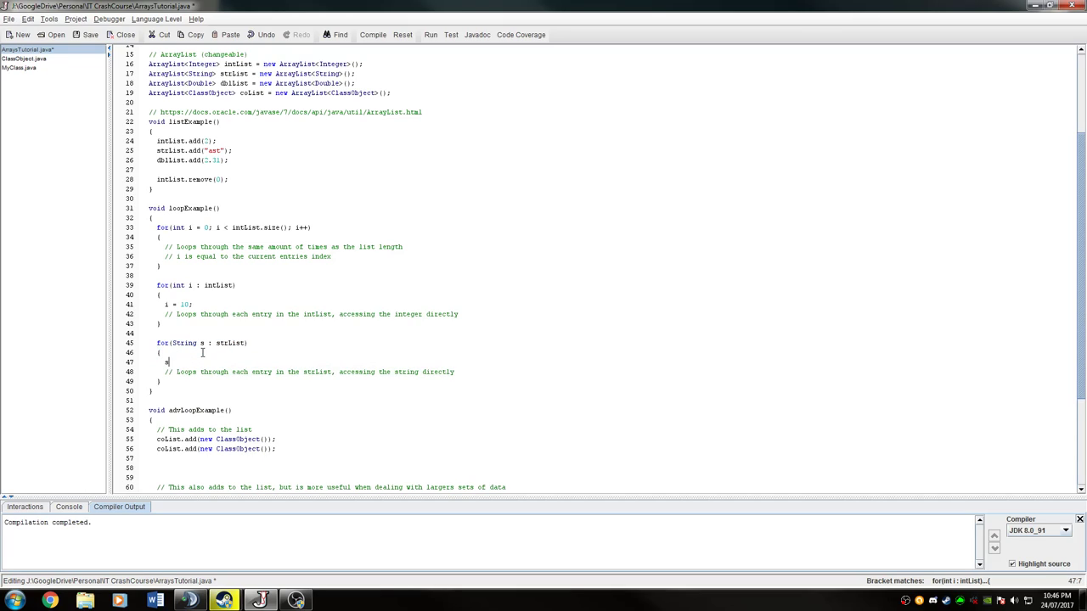
text(= ")
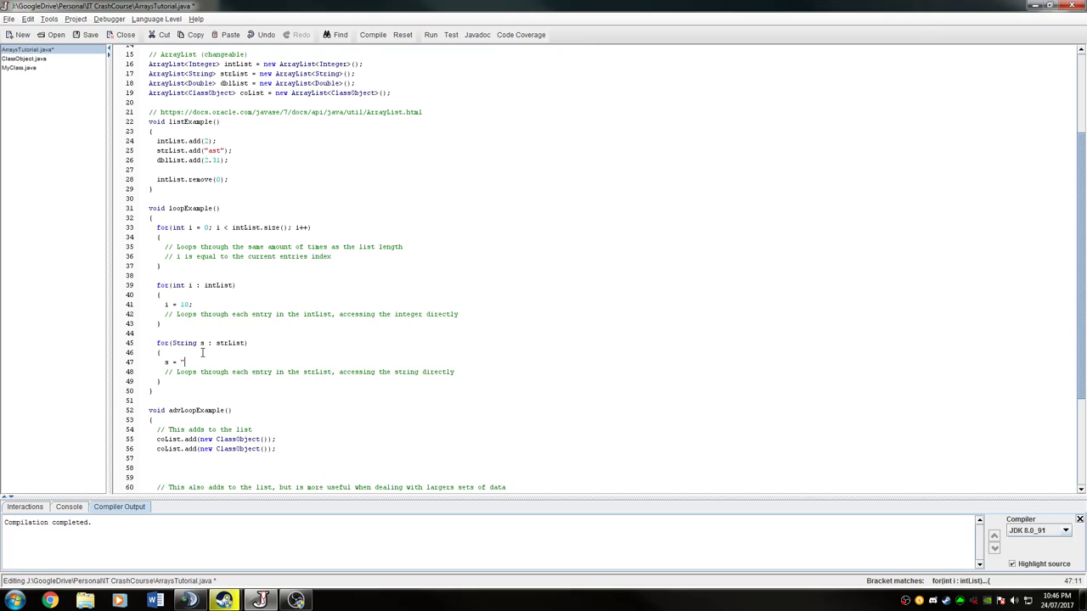
text(different";)
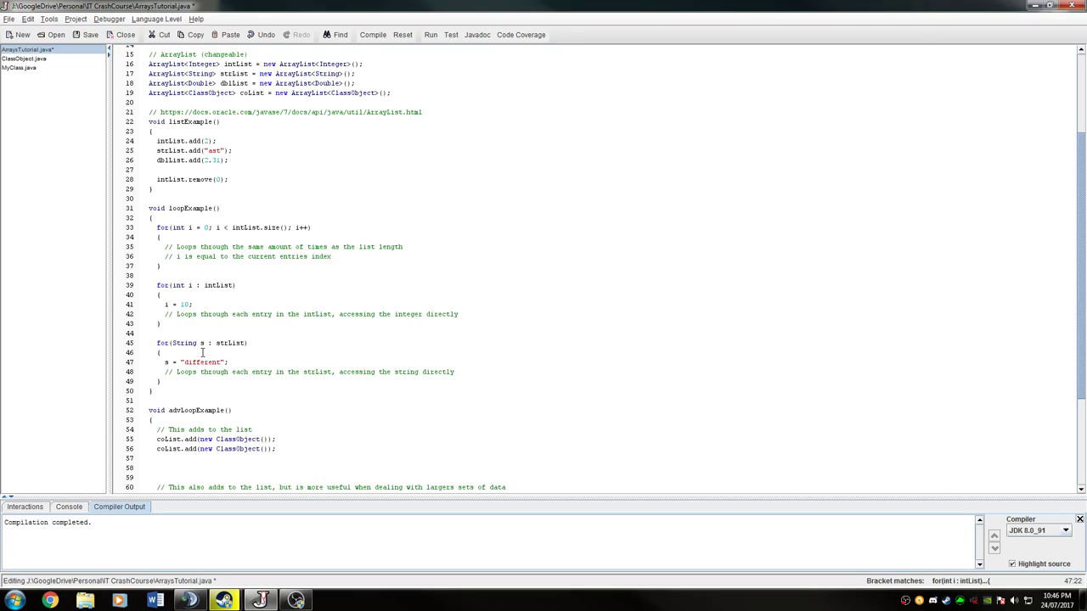
mouse_move(407, 366)
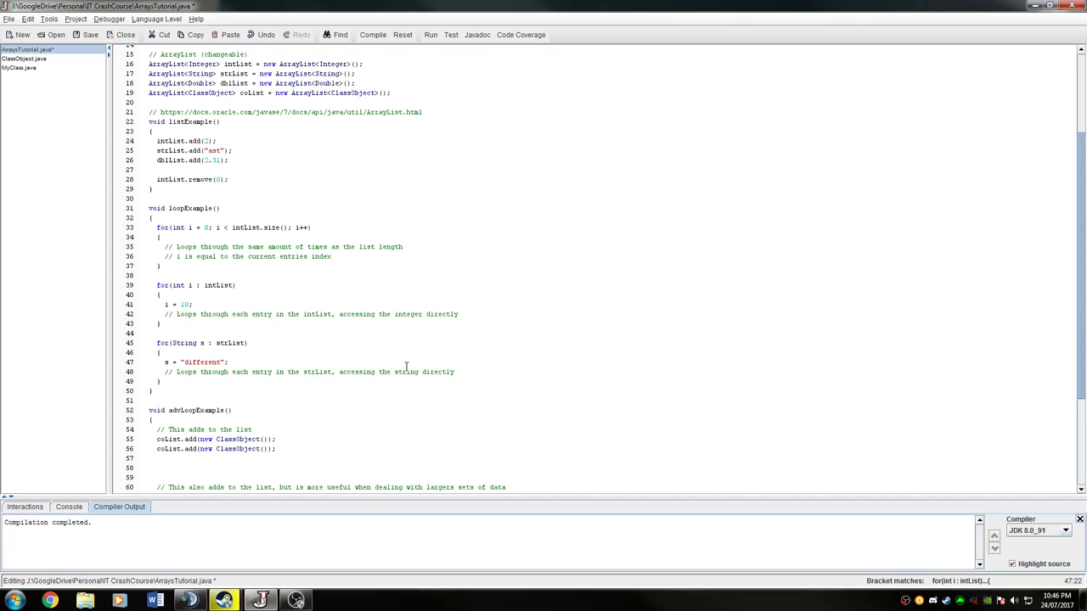
double_click(187, 284)
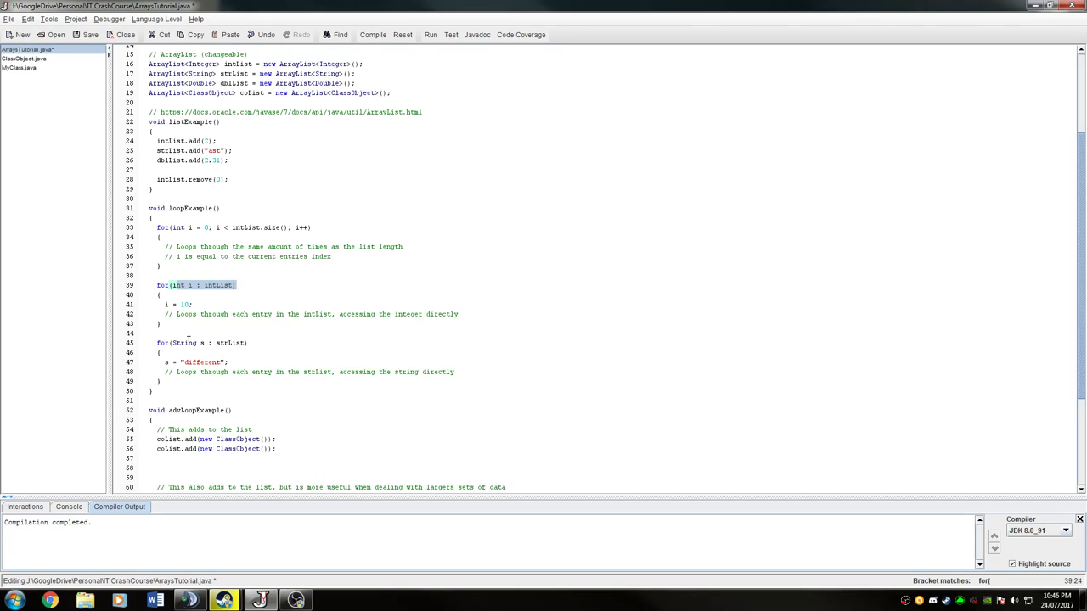
mouse_move(230, 351)
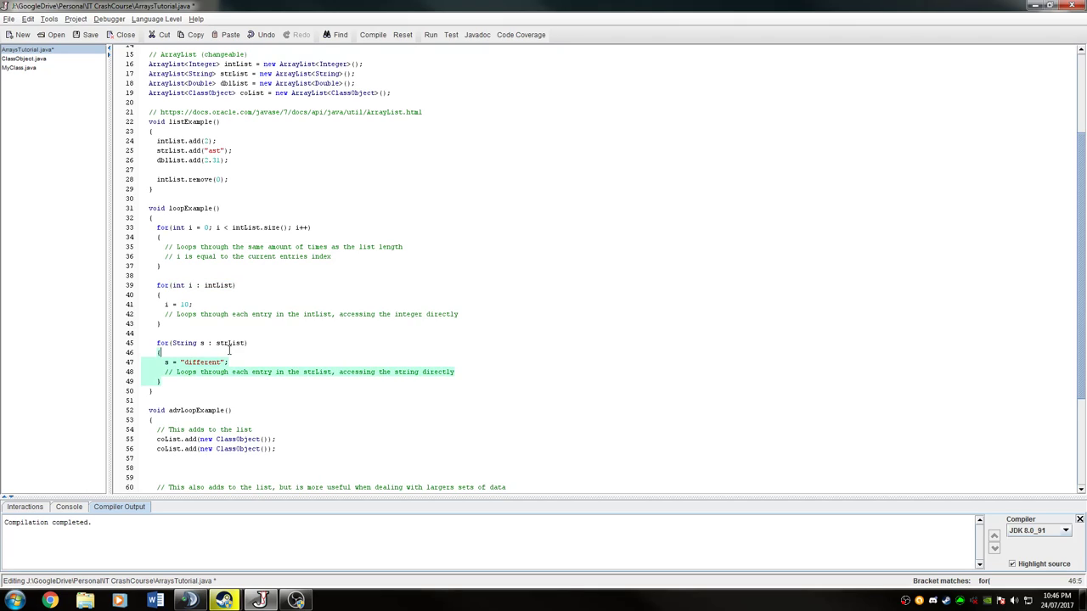
mouse_move(264, 354)
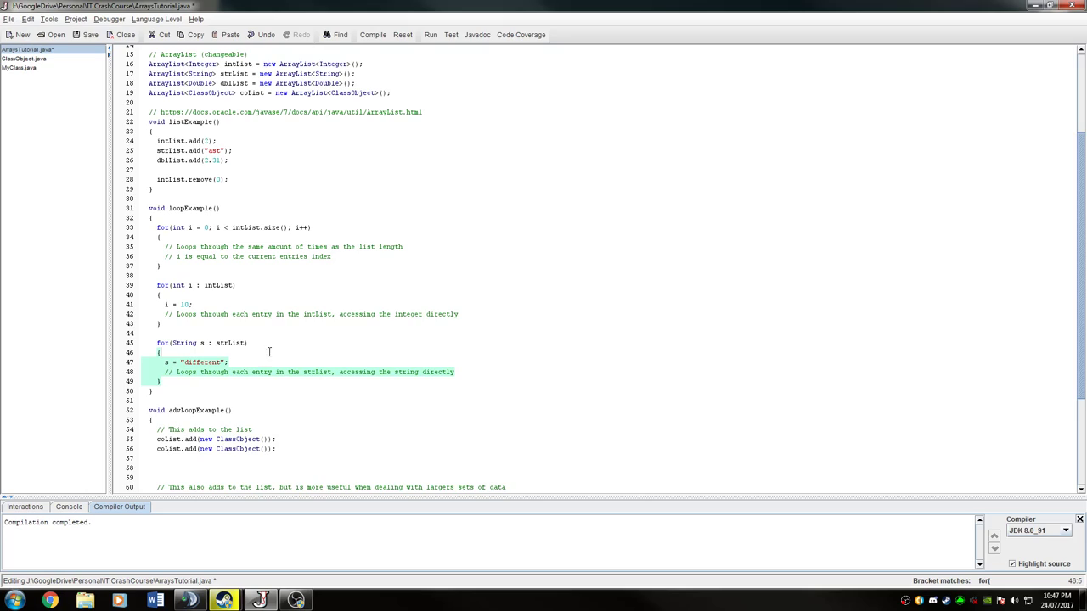
mouse_move(368, 355)
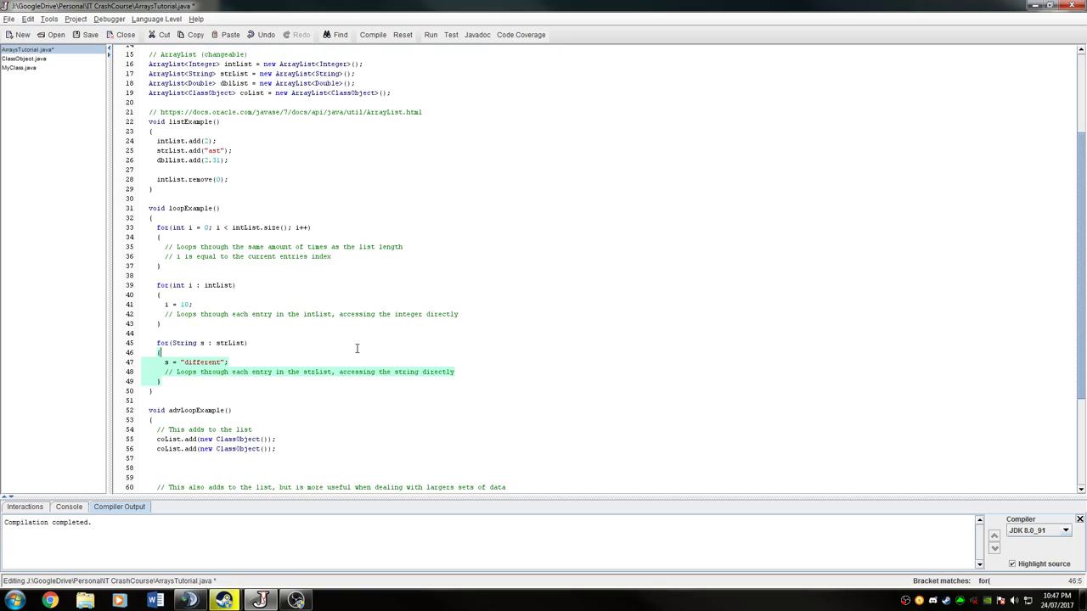
mouse_move(165, 220)
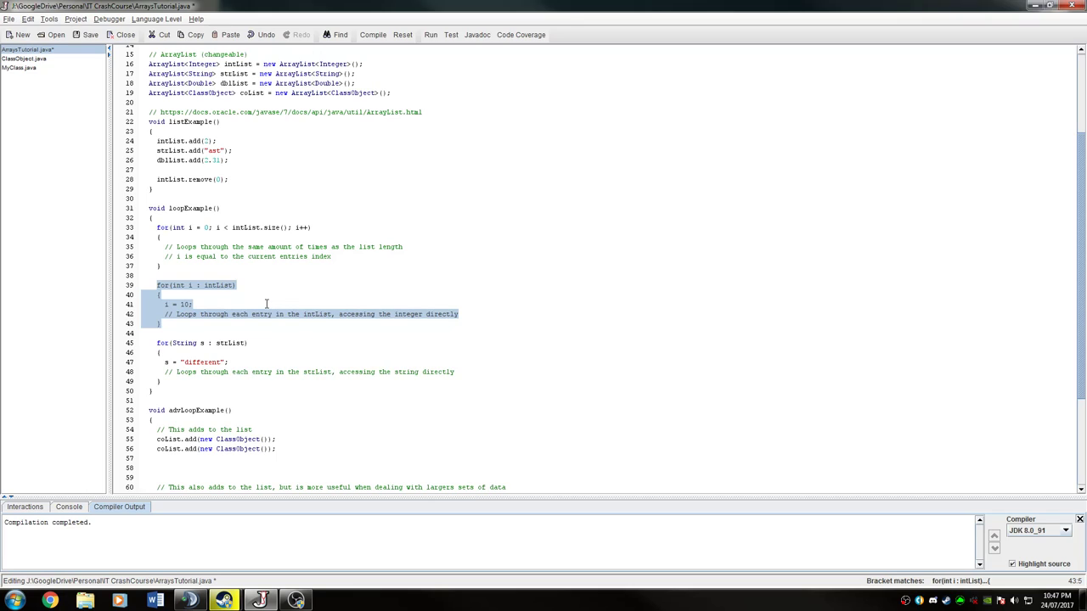
scroll(down, 3)
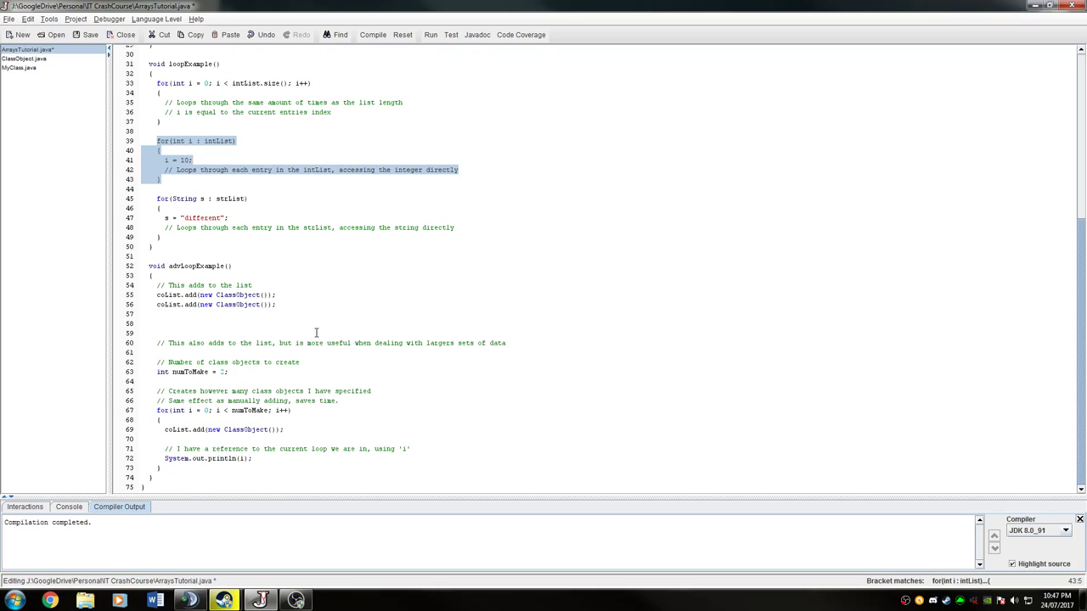
mouse_move(239, 248)
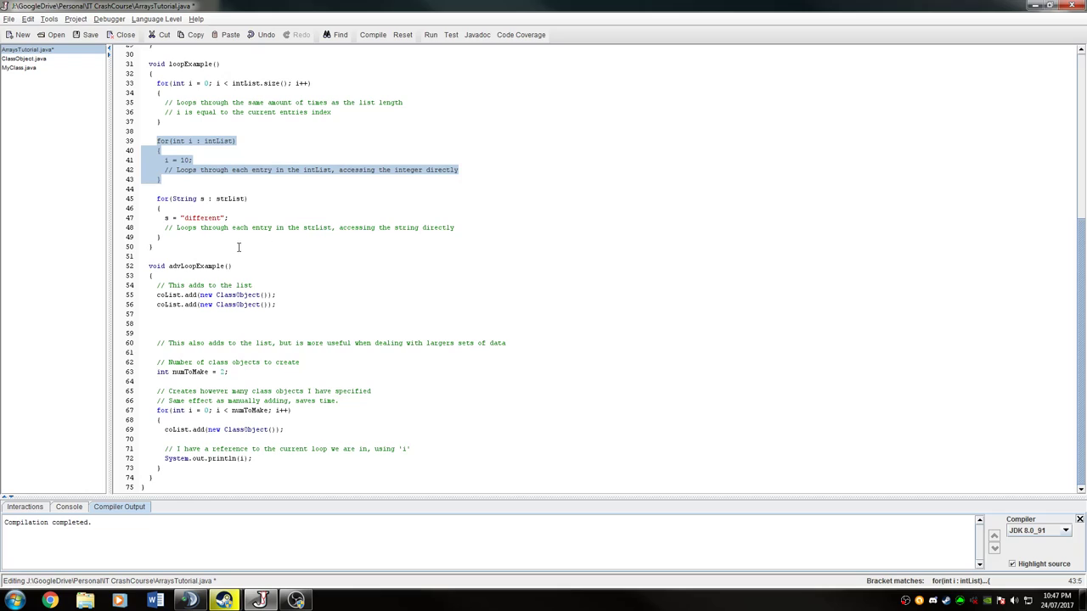